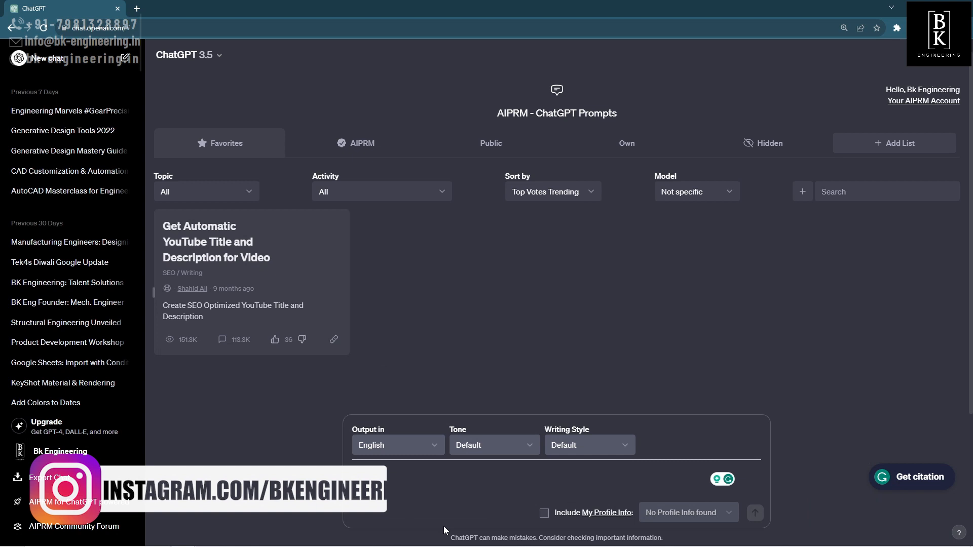
# Step: Write a ChatGPT prompt requesting an AutoLISP riser calculator using floor height in feet and riser height in inches
pyautogui.write('write')
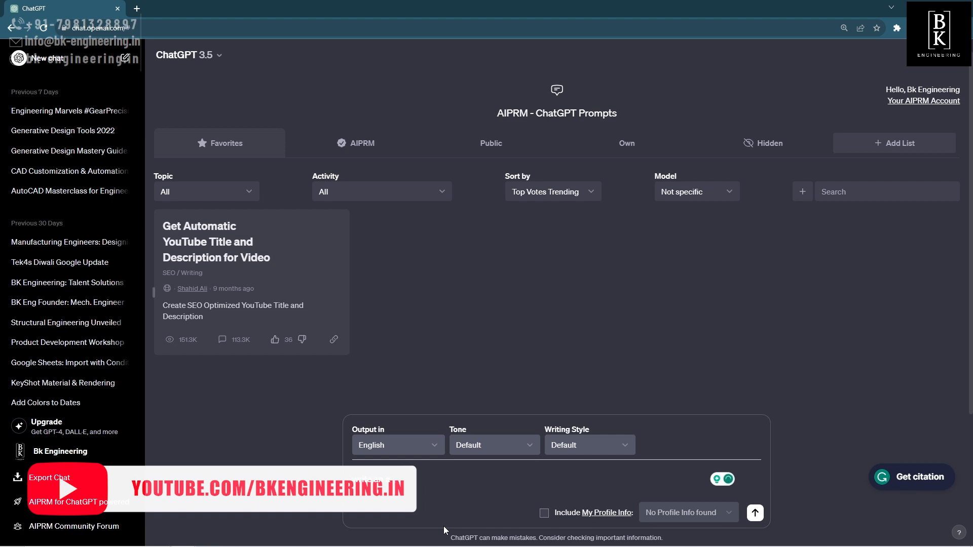
pyautogui.write('write an autoli')
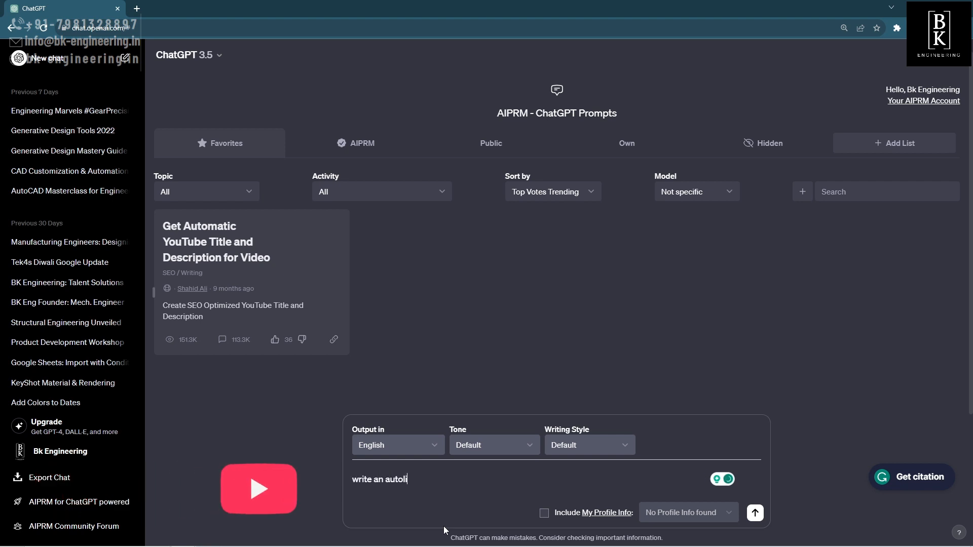
pyautogui.write('sp to')
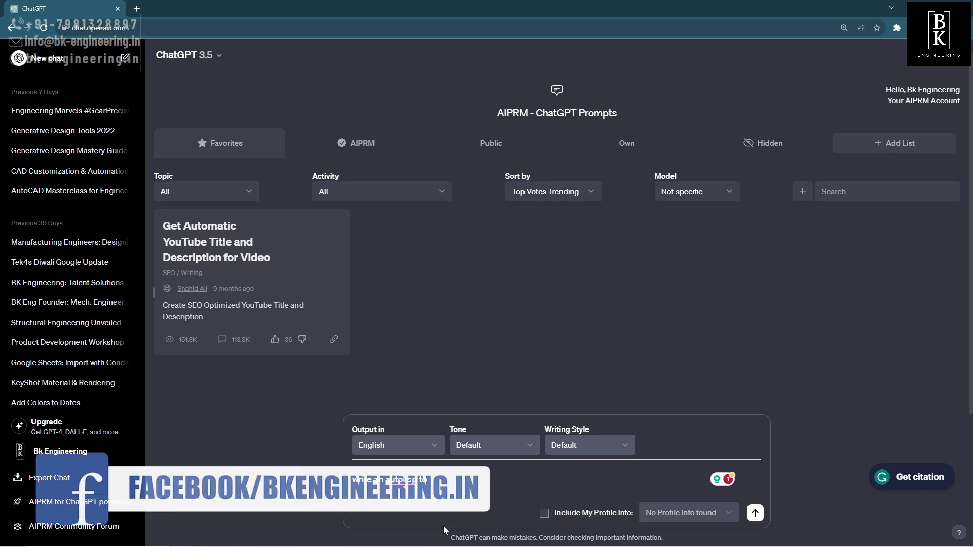
pyautogui.write('write an autolisp to')
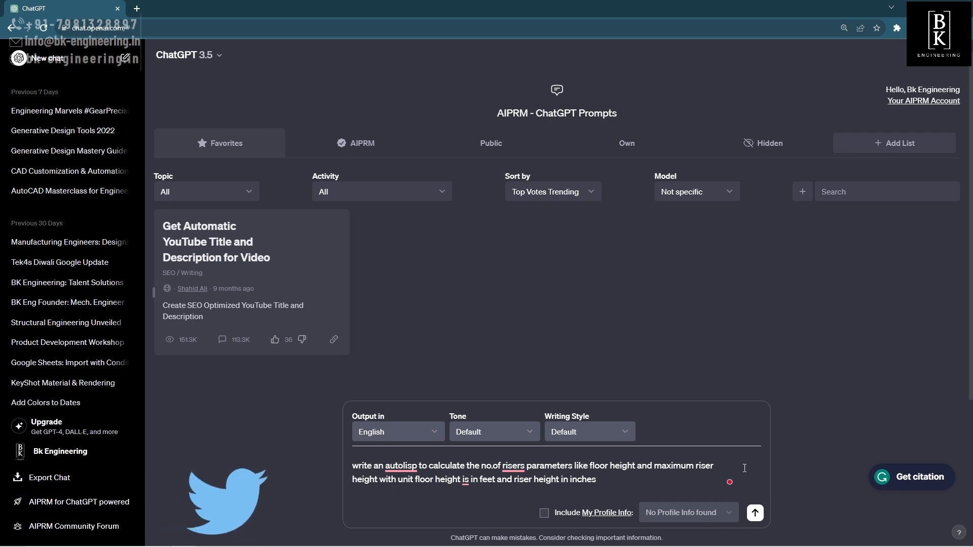
# Step: Send the request, copy the generated CalculateRisers code, and return to the AutoCAD drawing
pyautogui.click(755, 513)
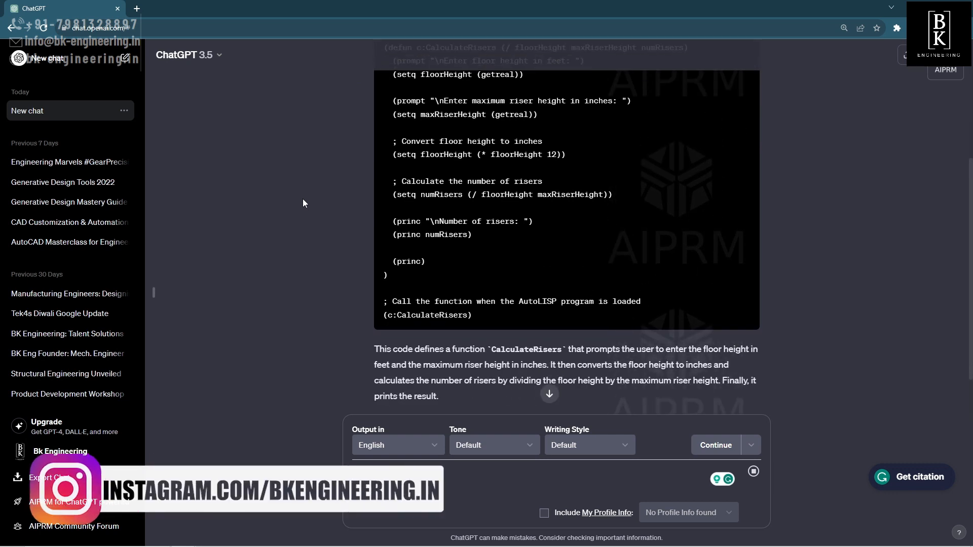
pyautogui.scroll(-3)
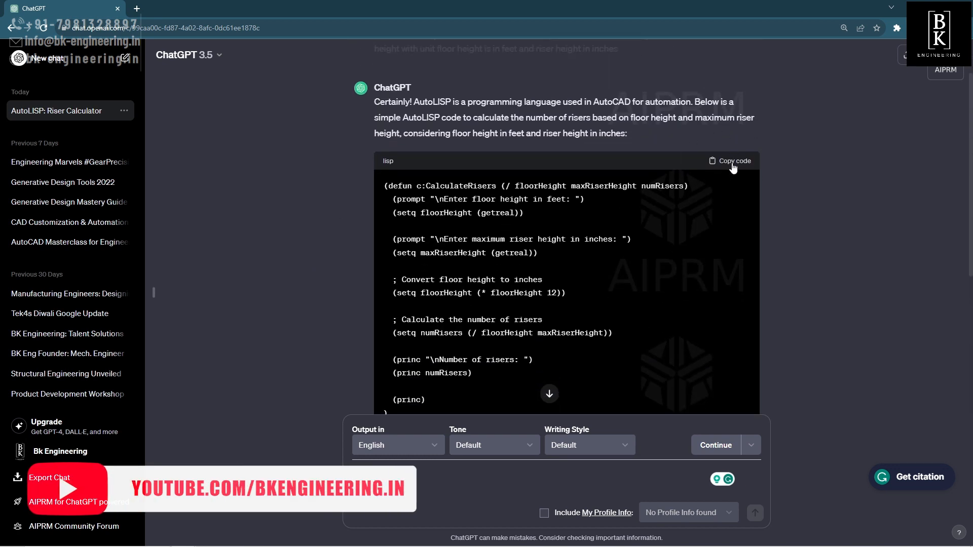
pyautogui.click(729, 160)
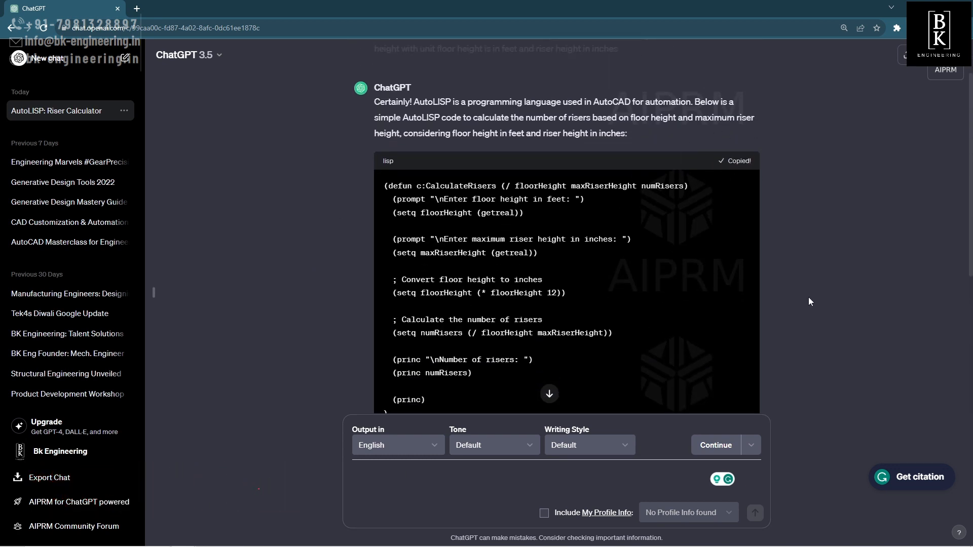
pyautogui.click(310, 537)
pyautogui.write('VL')
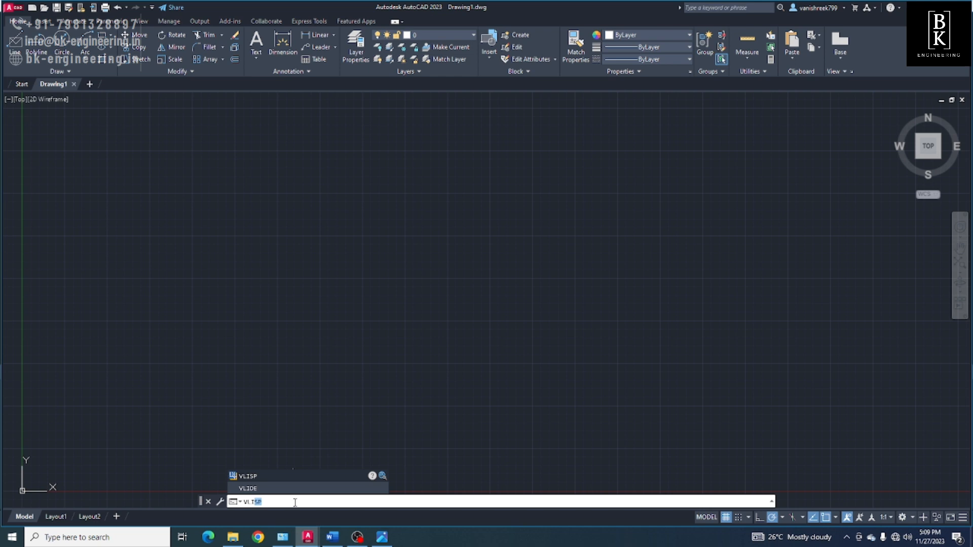
# Step: Run VLISP and start a new untitled file holding the pasted CalculateRisers routine
pyautogui.press('Enter')
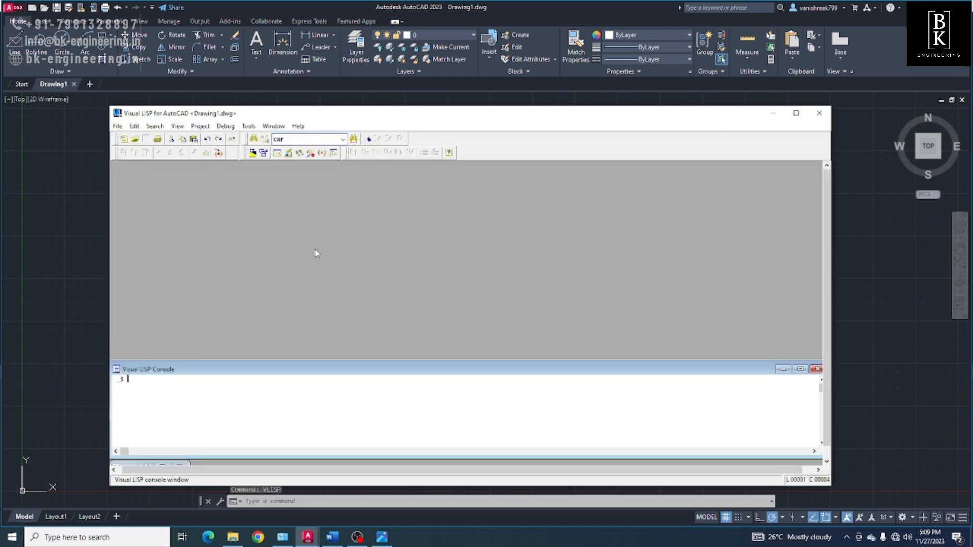
pyautogui.click(134, 126)
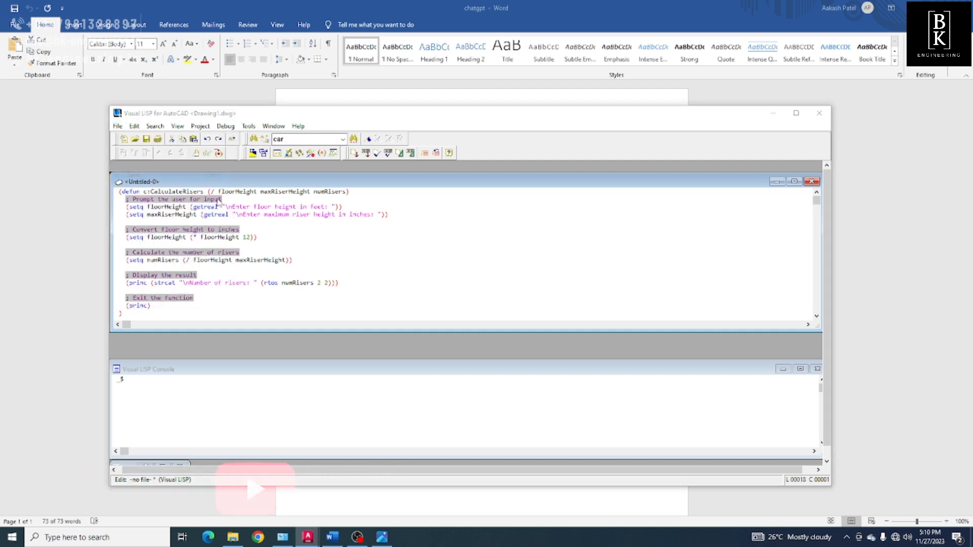
# Step: Save the routine in Documents as a LISP file named 'staircase calculation'
pyautogui.click(146, 138)
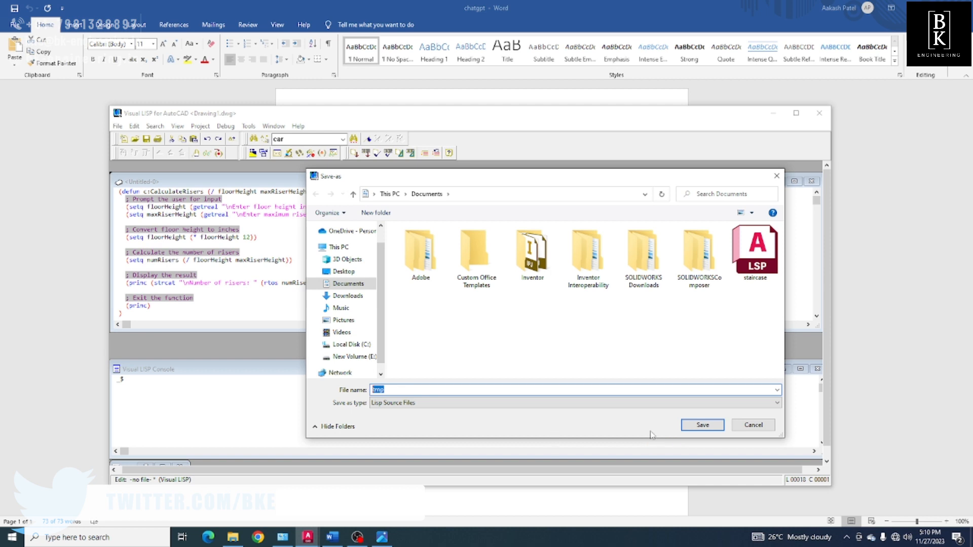
pyautogui.write('st')
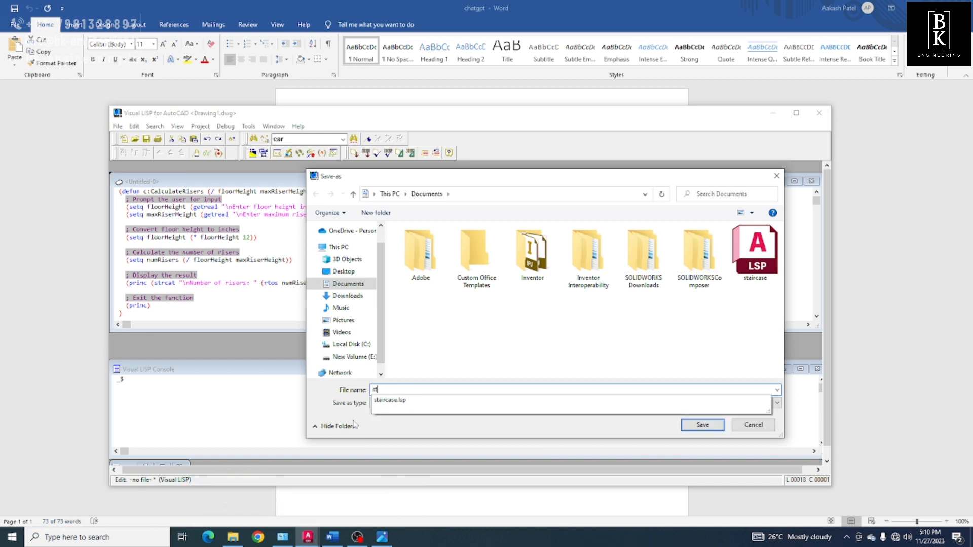
pyautogui.write('staircase')
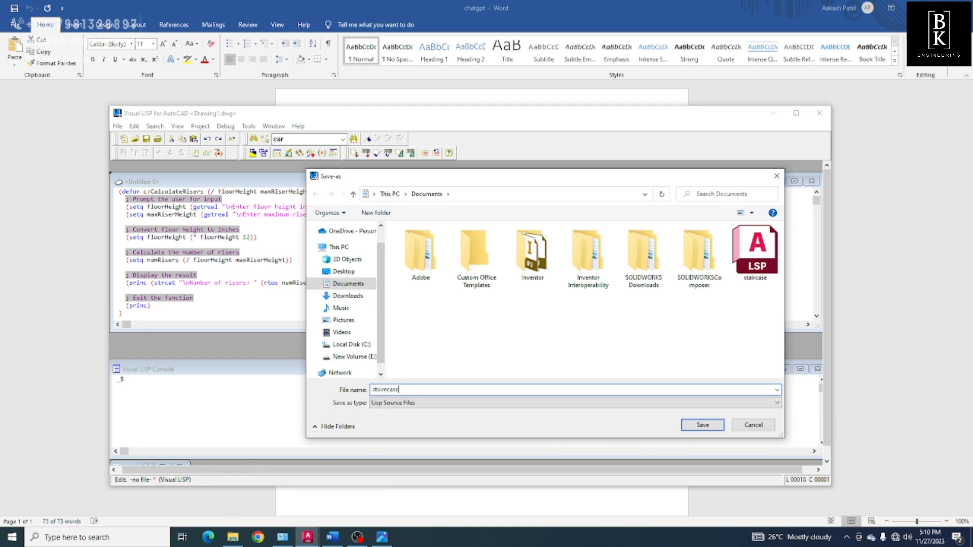
pyautogui.write('calcul')
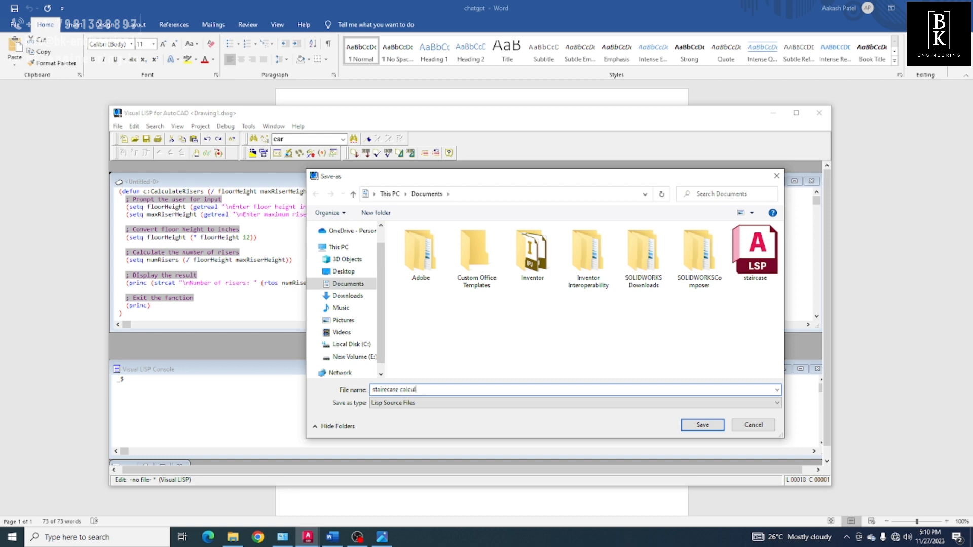
pyautogui.write('ation')
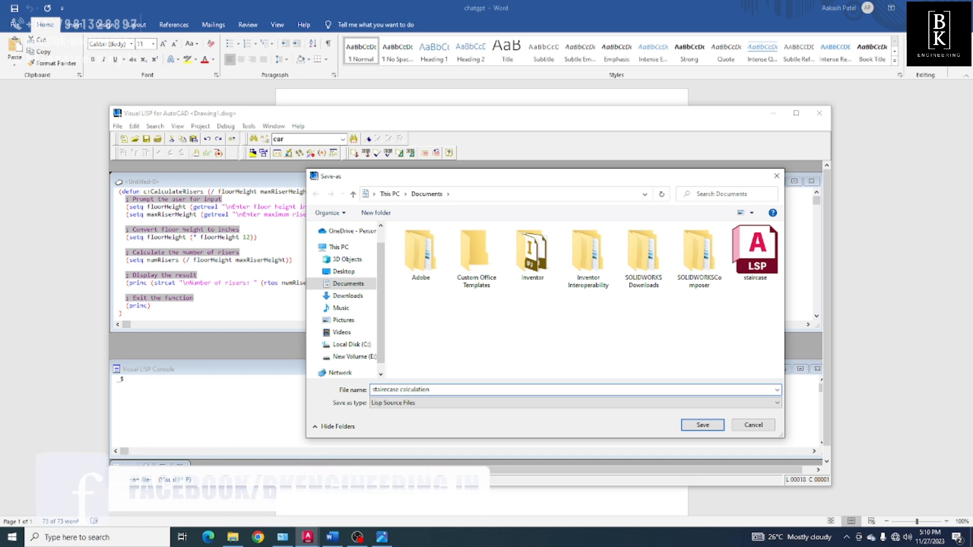
pyautogui.click(701, 425)
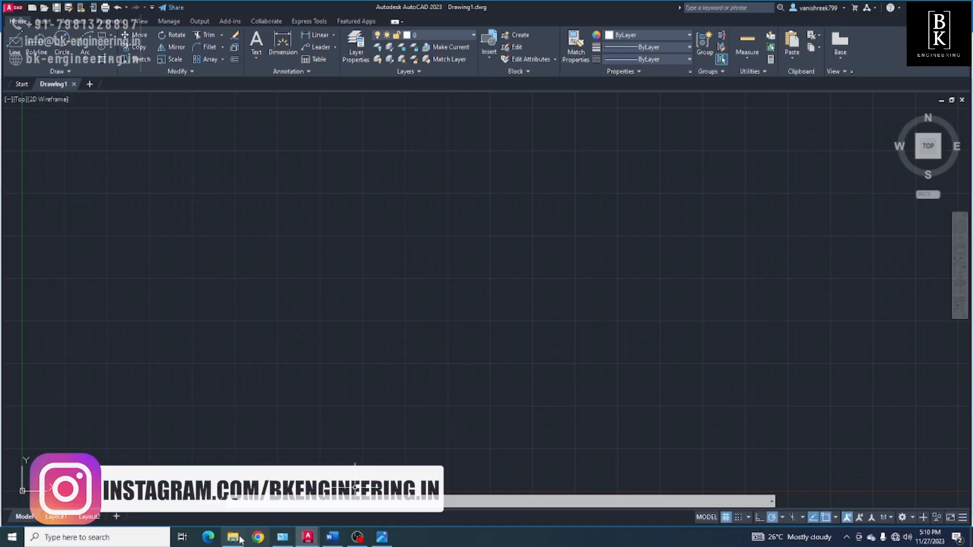
# Step: Drag staircase calculation.lsp from Documents into the drawing to load it
pyautogui.click(233, 537)
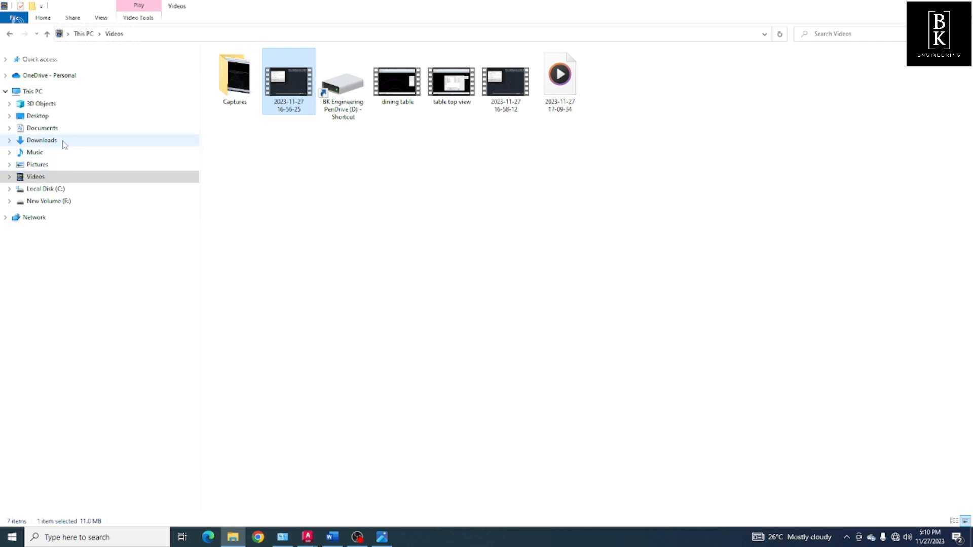
pyautogui.click(43, 127)
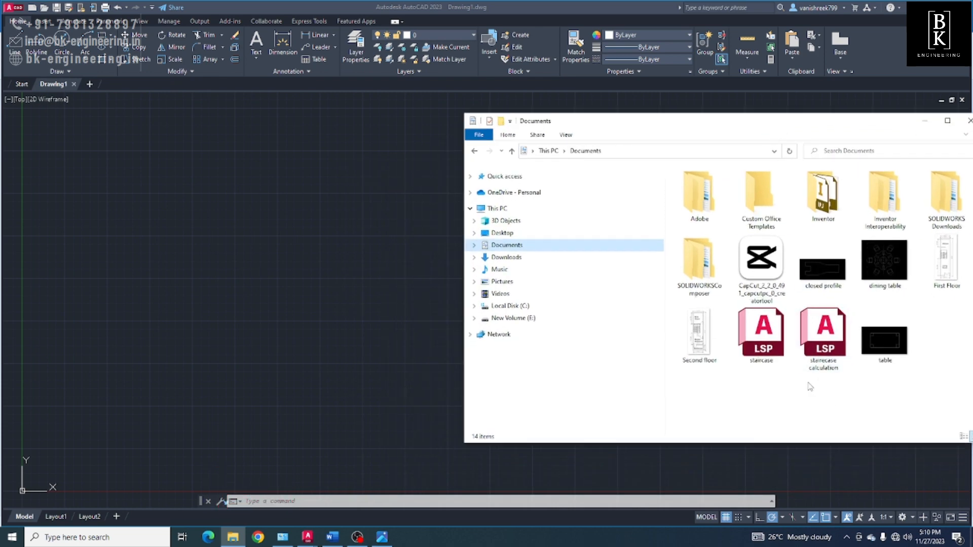
pyautogui.moveTo(822, 335); pyautogui.dragTo(637, 382)
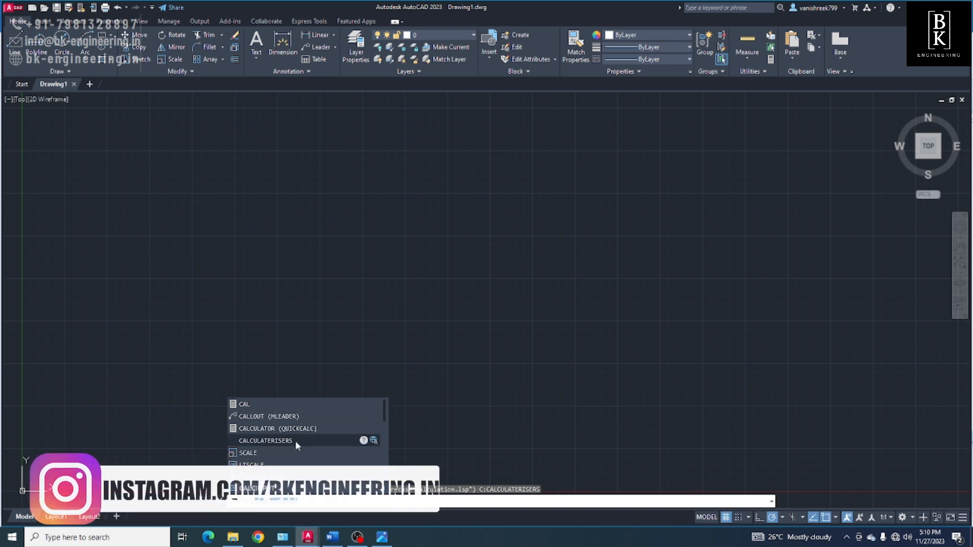
# Step: Run CALCULATERISERS with a 10-foot floor height and 7-inch maximum riser height
pyautogui.click(264, 440)
pyautogui.write('7')
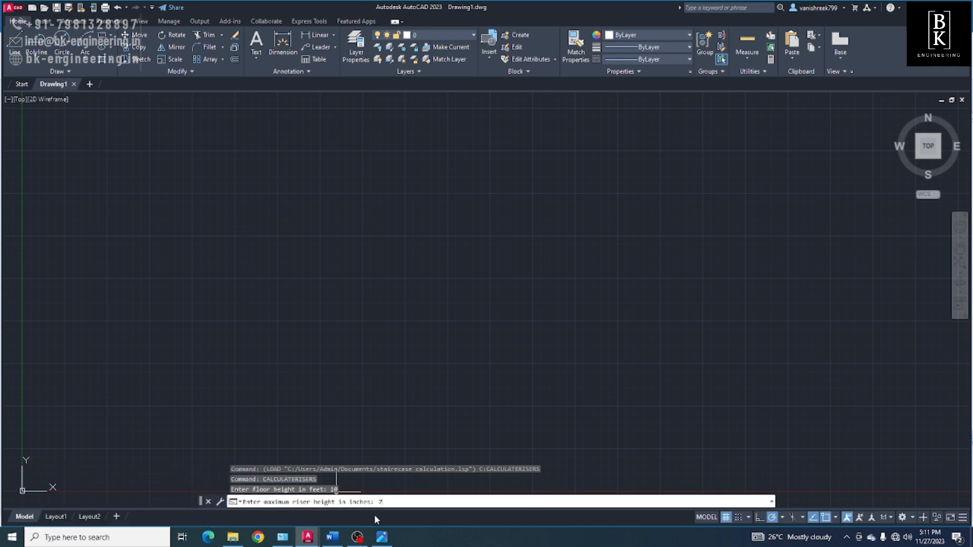
pyautogui.press('Enter')
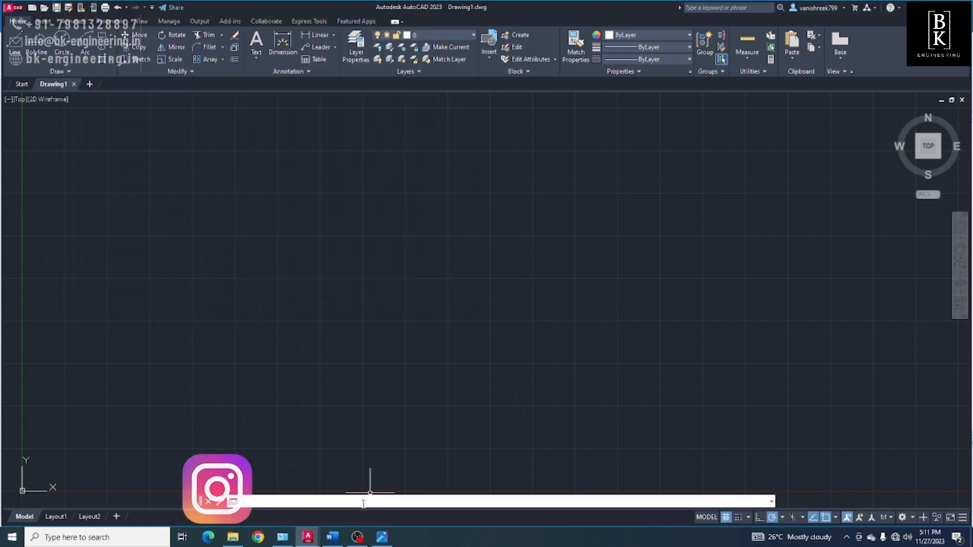
# Step: Start CAL again and bring up the hand-worked image showing 18 risers for 10'6" at 7 inches
pyautogui.write('CAL')
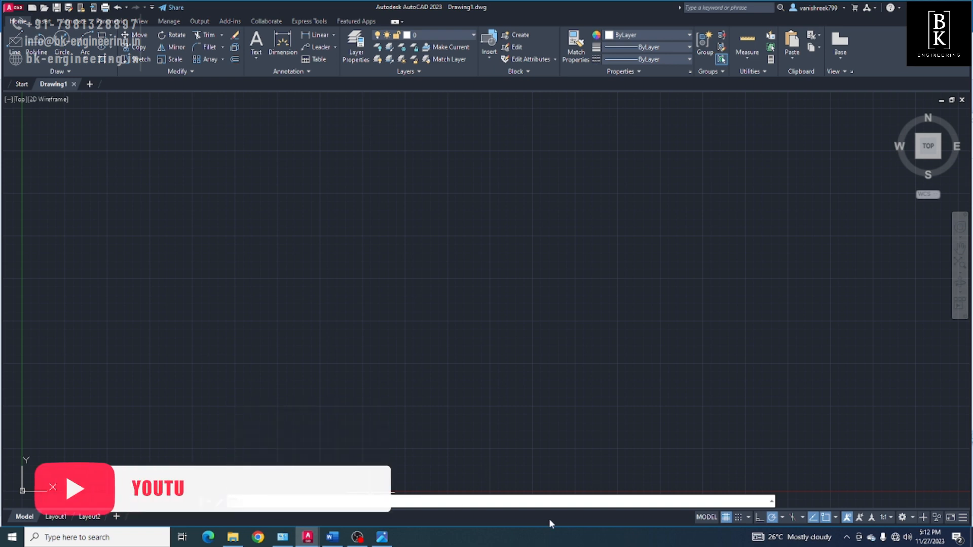
pyautogui.write('CAL')
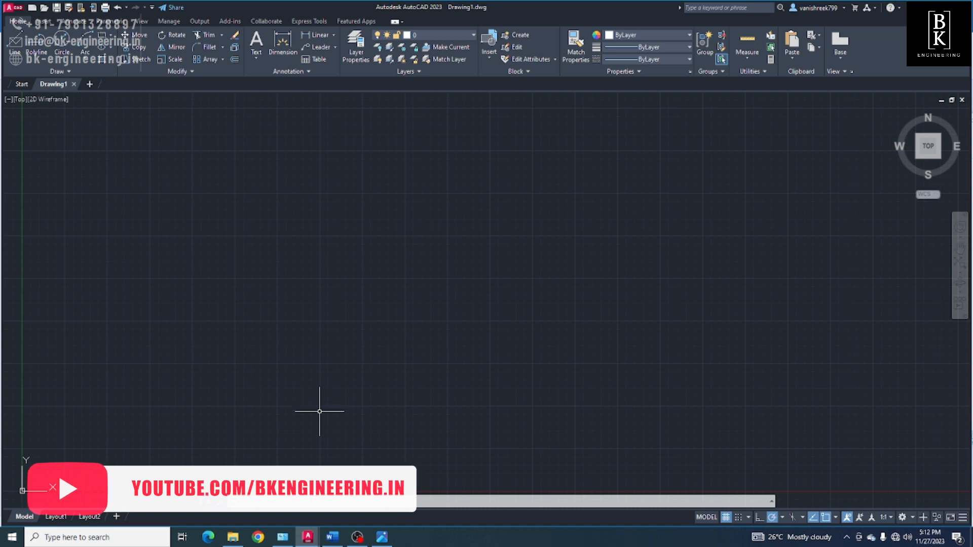
pyautogui.click(381, 537)
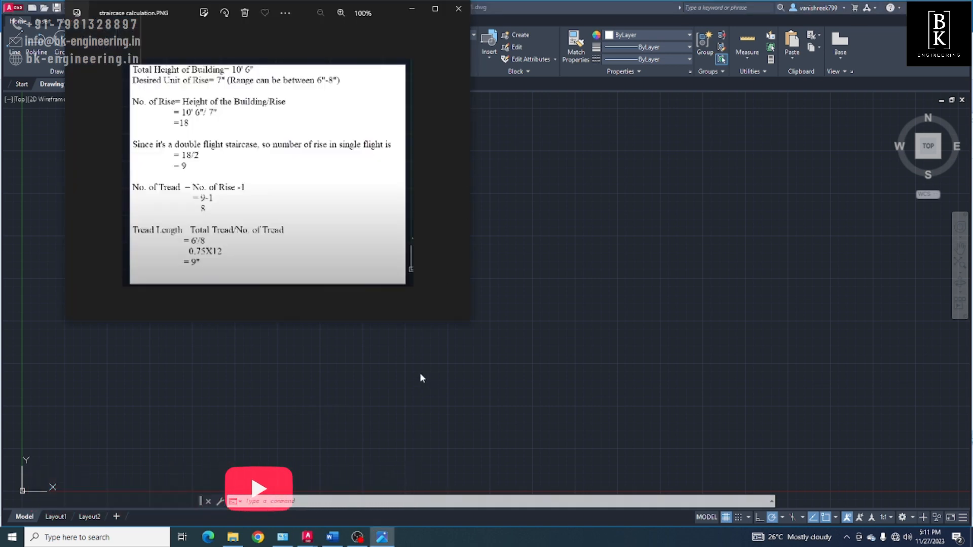